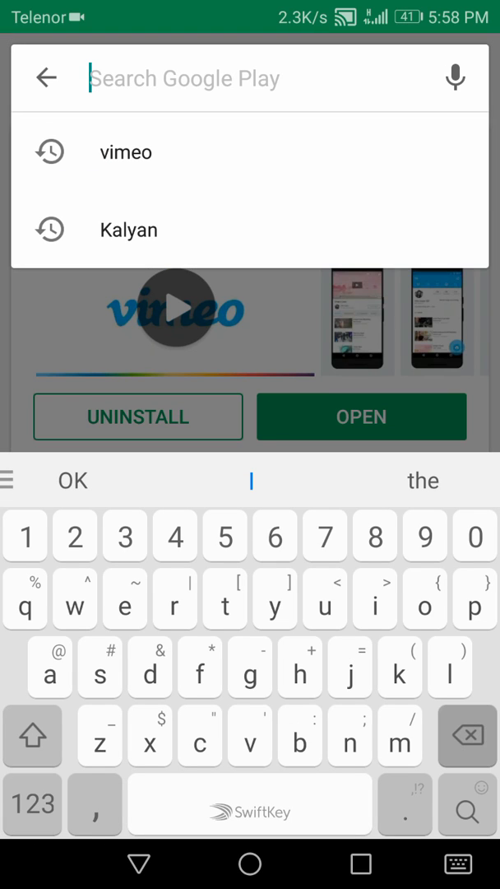
Find Vimeo via the 'vimeo' search suggestion in Play Store and launch it.
{"action": "left_click", "coordinate": [125, 151]}
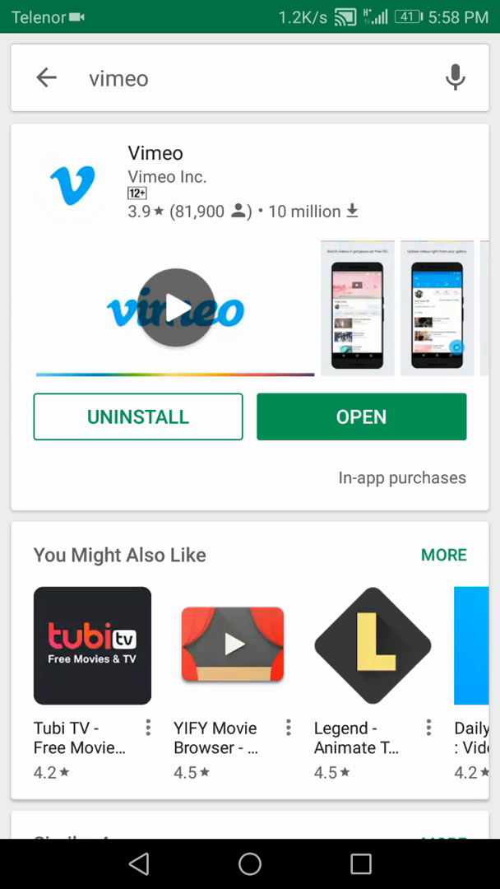
{"action": "left_click", "coordinate": [362, 417]}
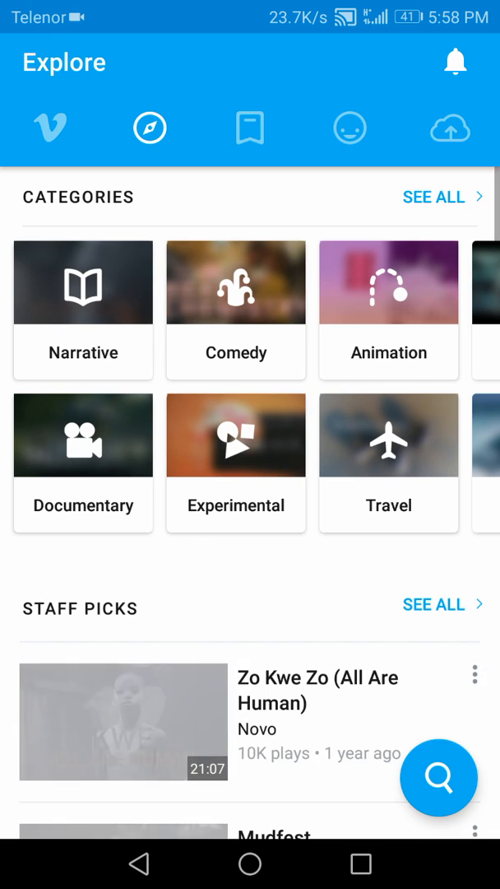
From the Feed, begin email sign-up and enter the account name.
{"action": "left_click", "coordinate": [51, 128]}
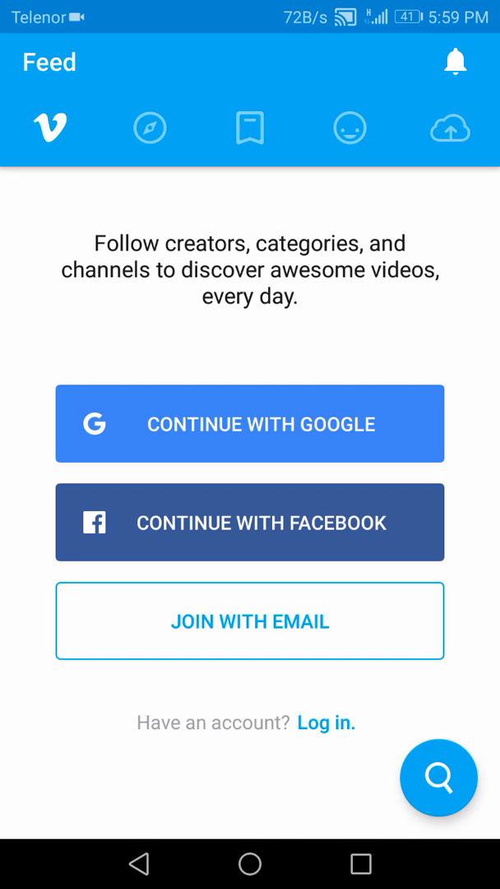
{"action": "left_click", "coordinate": [250, 621]}
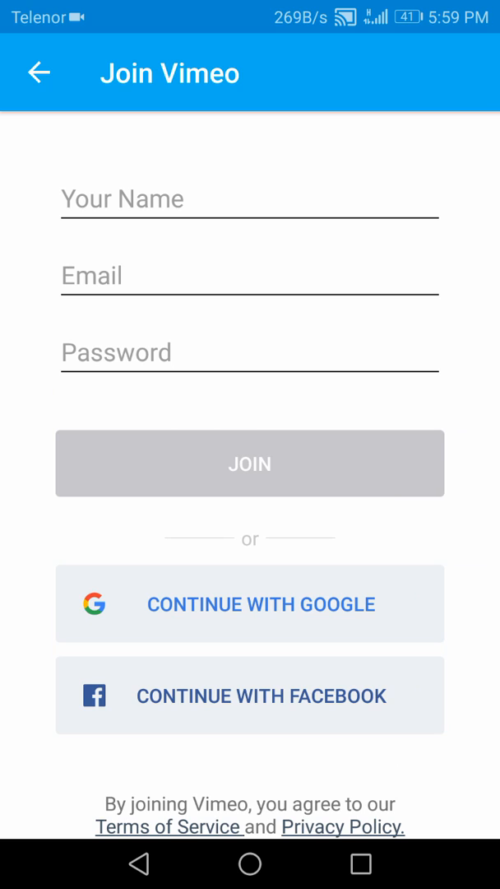
{"action": "left_click", "coordinate": [250, 199]}
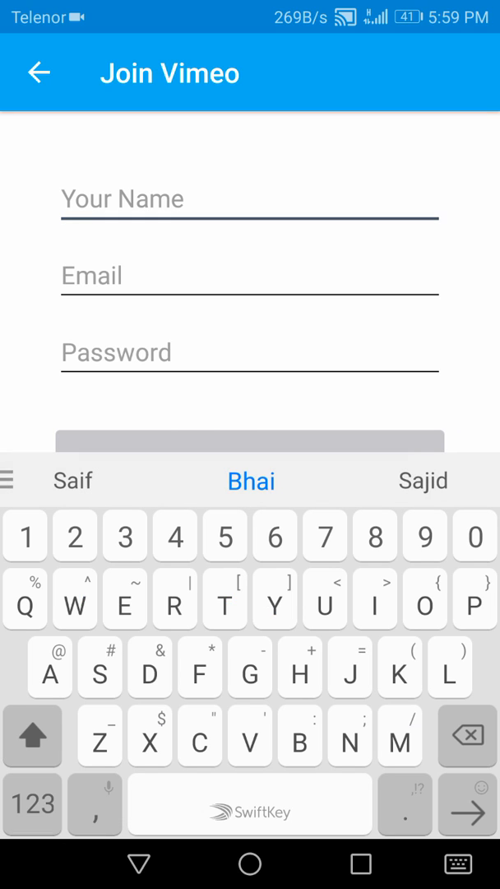
{"action": "left_click", "coordinate": [123, 198]}
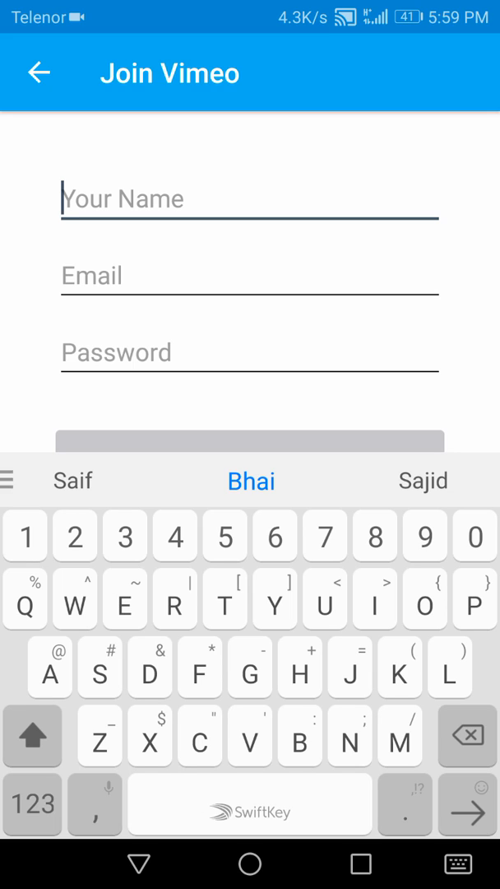
{"action": "type", "text": "Introduce New"}
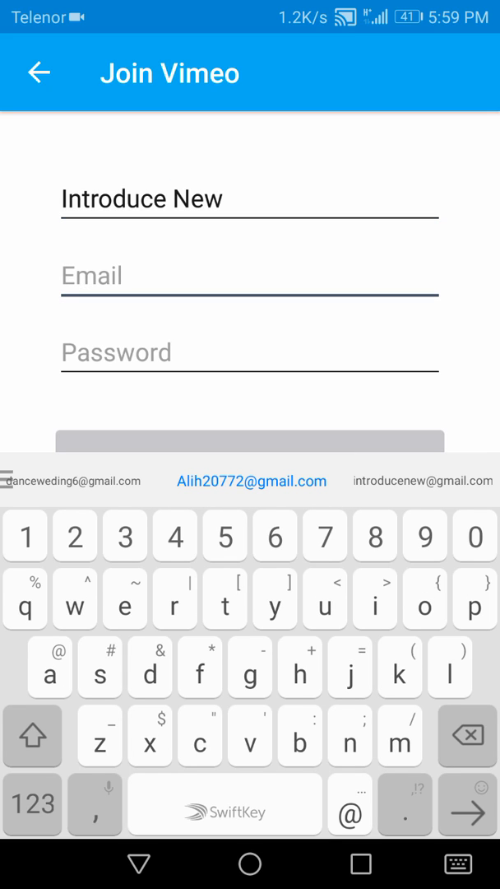
Fill the suggested email and a password, join, and decline Smart Lock password saving.
{"action": "left_click", "coordinate": [74, 481]}
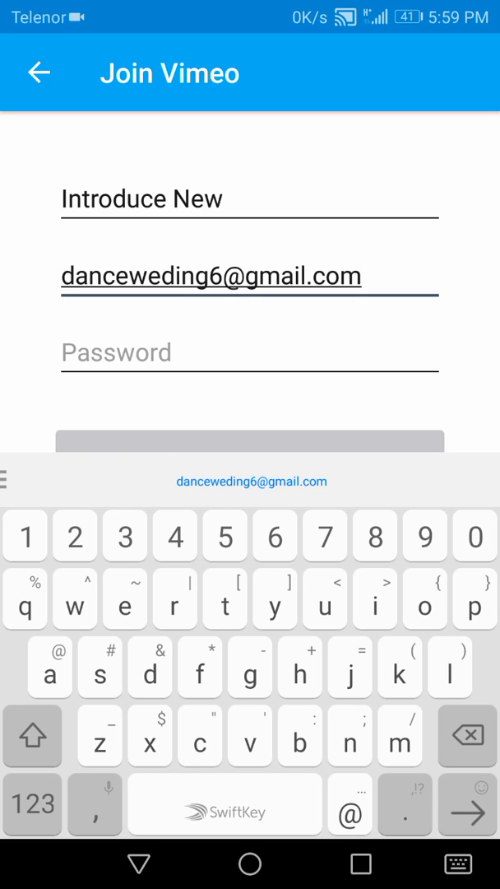
{"action": "type", "text": "h"}
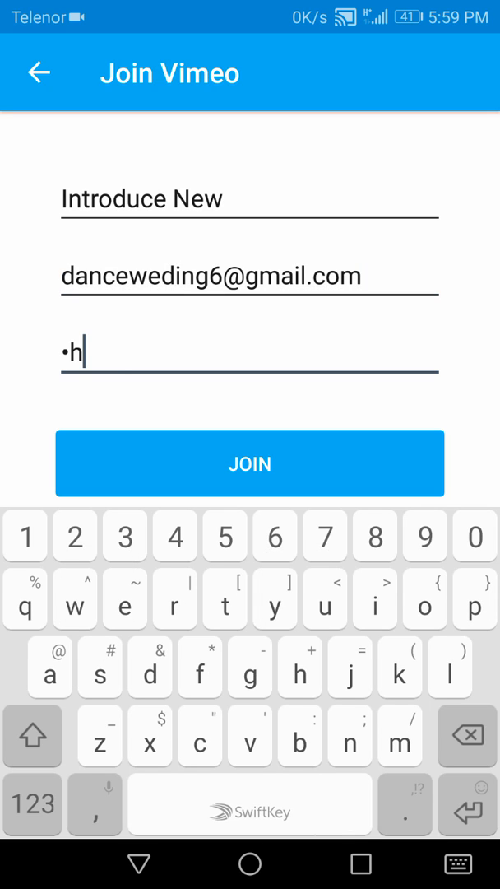
{"action": "type", "text": "e"}
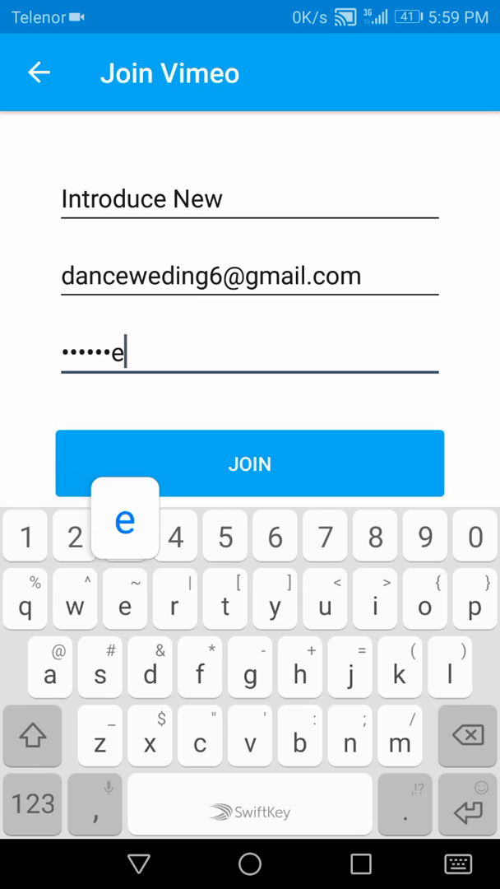
{"action": "left_click", "coordinate": [250, 462]}
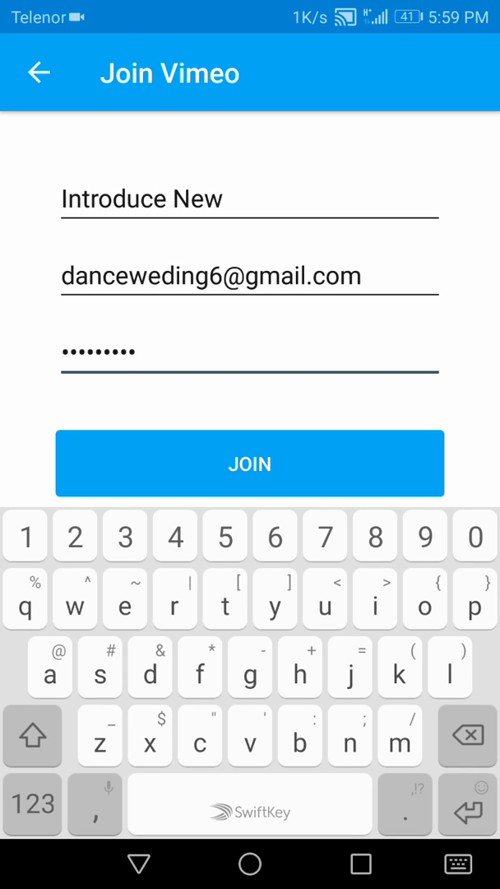
{"action": "left_click", "coordinate": [251, 463]}
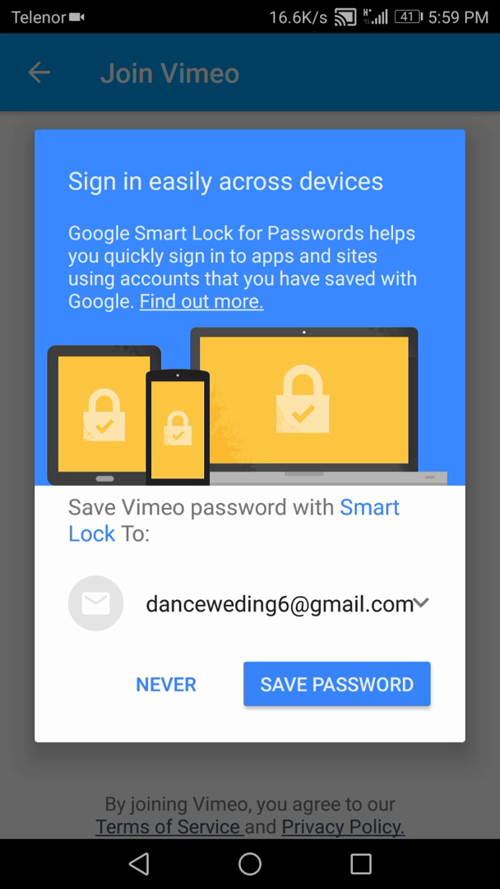
{"action": "left_click", "coordinate": [336, 685]}
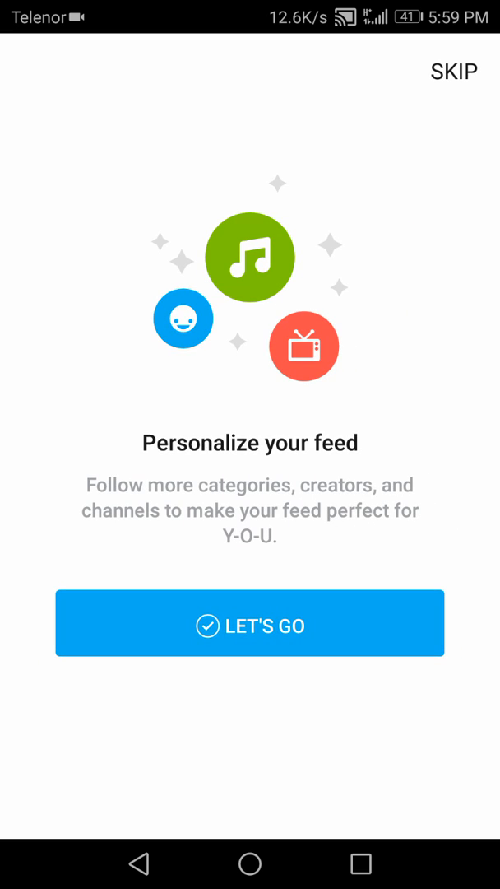
Follow categories including Talks, follow all 24 suggested creators, and finish onboarding.
{"action": "left_click", "coordinate": [250, 623]}
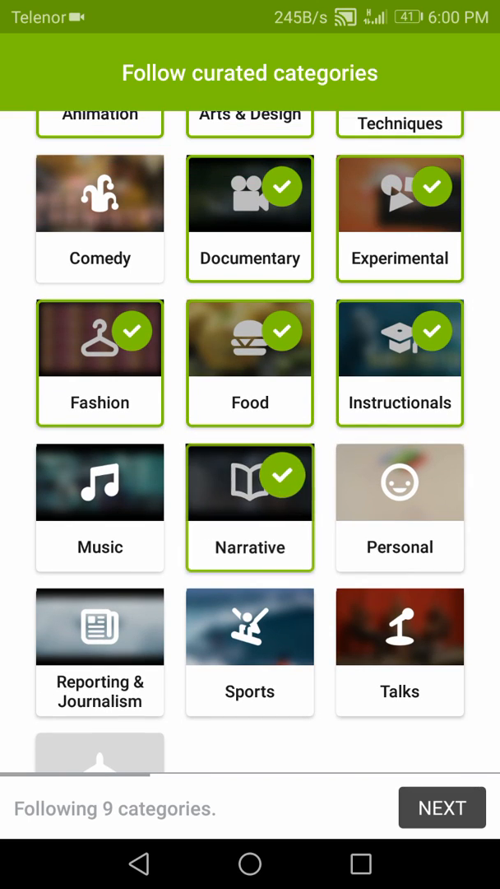
{"action": "left_click", "coordinate": [400, 627]}
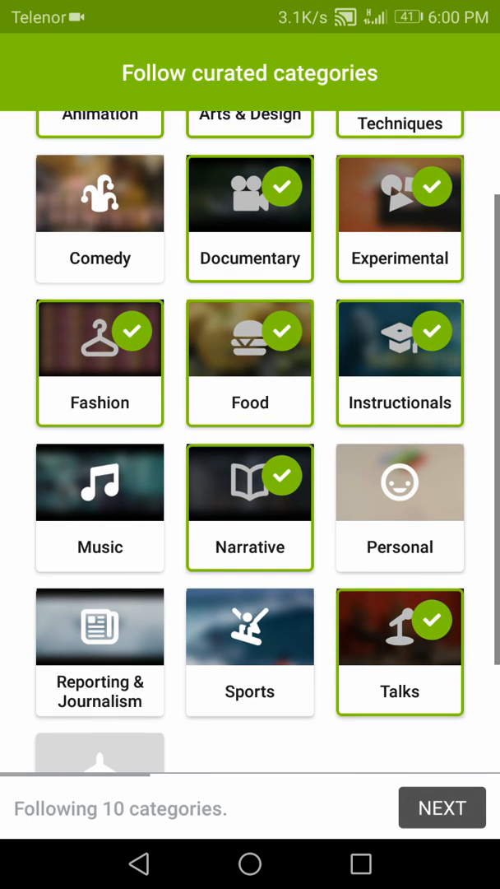
{"action": "left_click", "coordinate": [441, 806]}
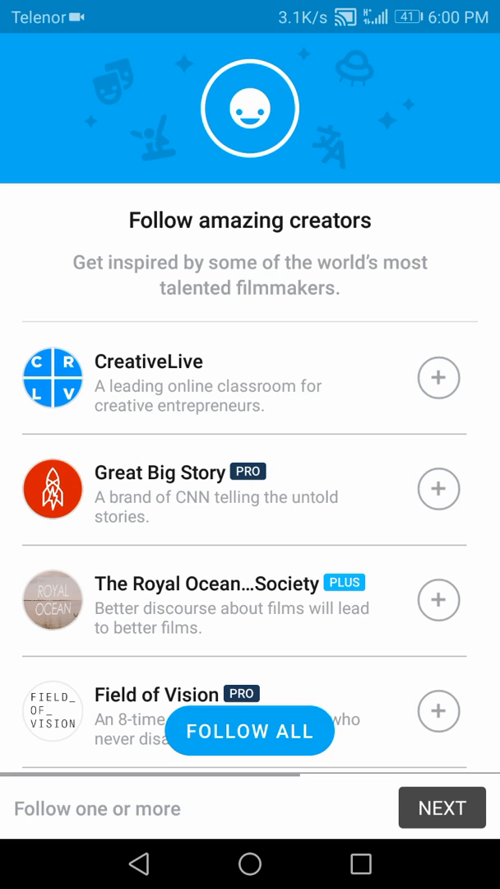
{"action": "left_click", "coordinate": [250, 730]}
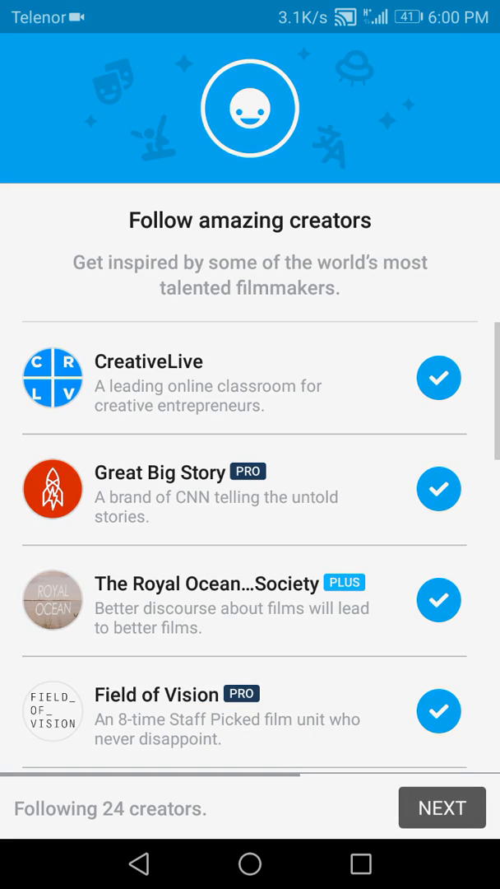
{"action": "left_click", "coordinate": [442, 807]}
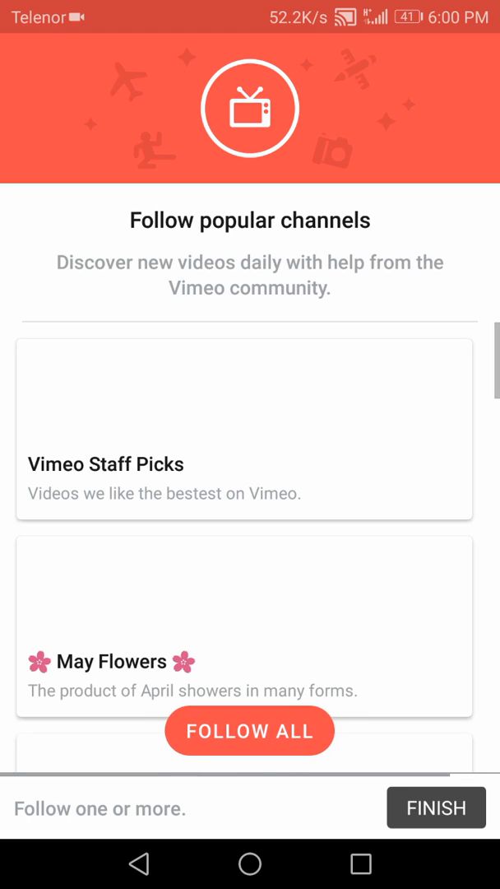
{"action": "left_click", "coordinate": [436, 807]}
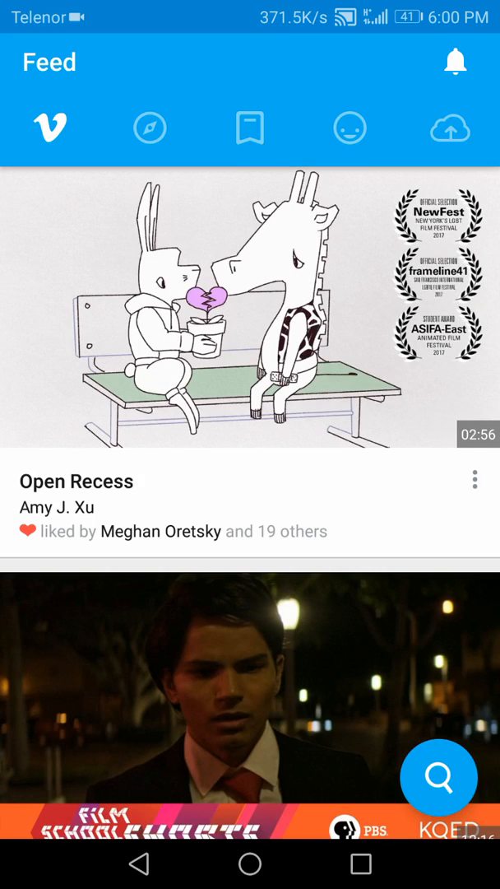
Switch between the upload gallery and the empty new profile, then pull down notifications.
{"action": "scroll", "scroll_direction": "down", "scroll_amount": 3}
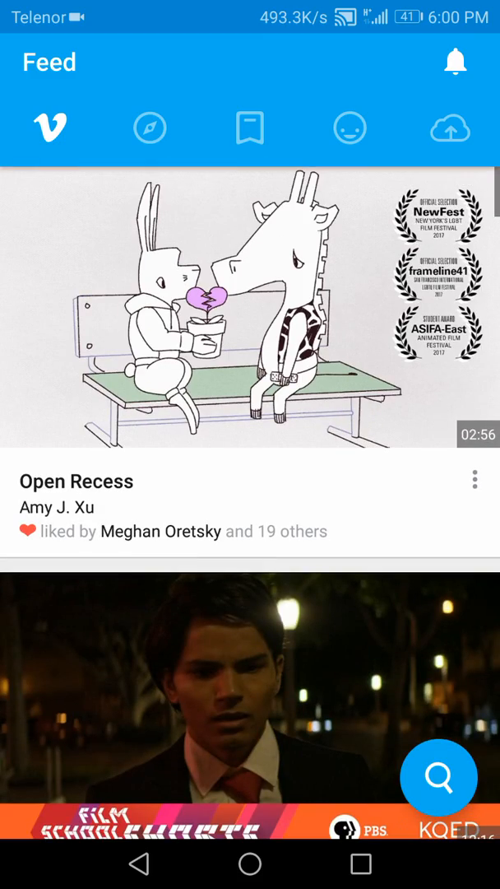
{"action": "left_click", "coordinate": [450, 129]}
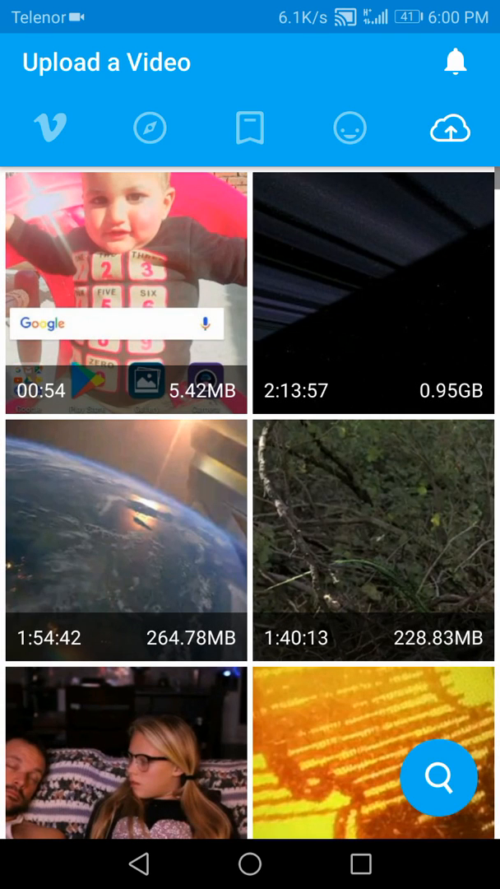
{"action": "left_click", "coordinate": [349, 129]}
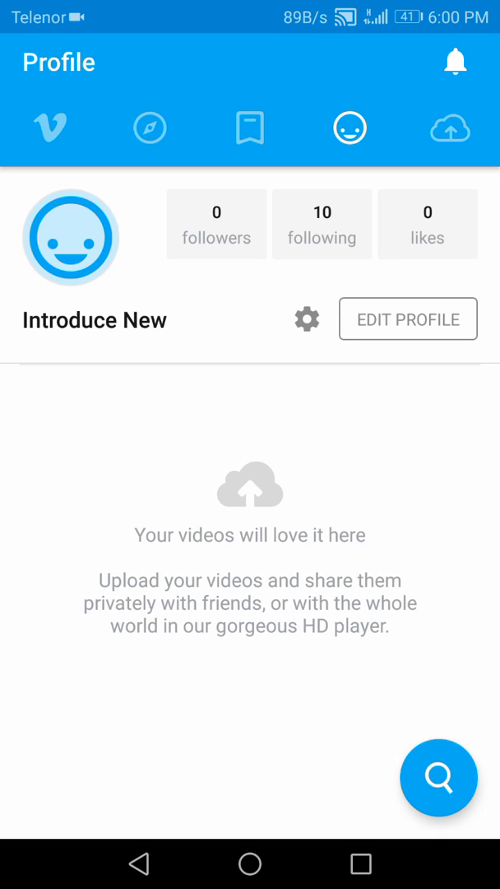
{"action": "left_click", "coordinate": [448, 129]}
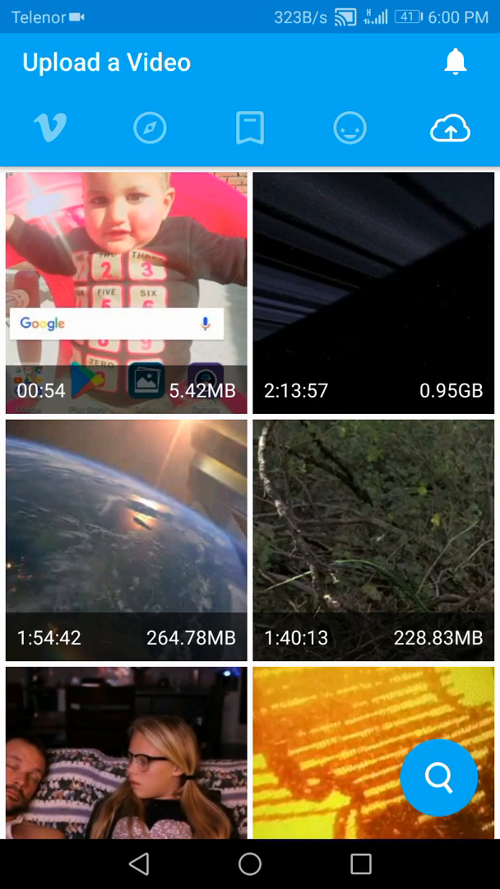
{"action": "left_click", "coordinate": [349, 128]}
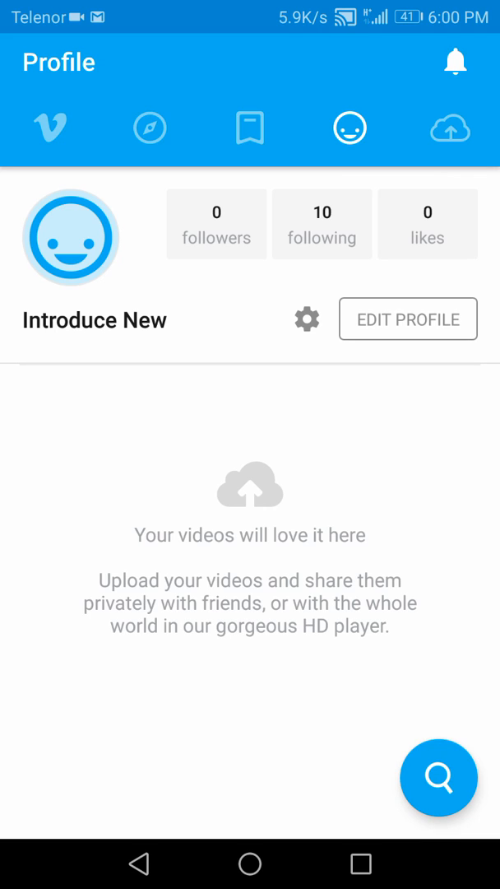
{"action": "left_click", "coordinate": [250, 128]}
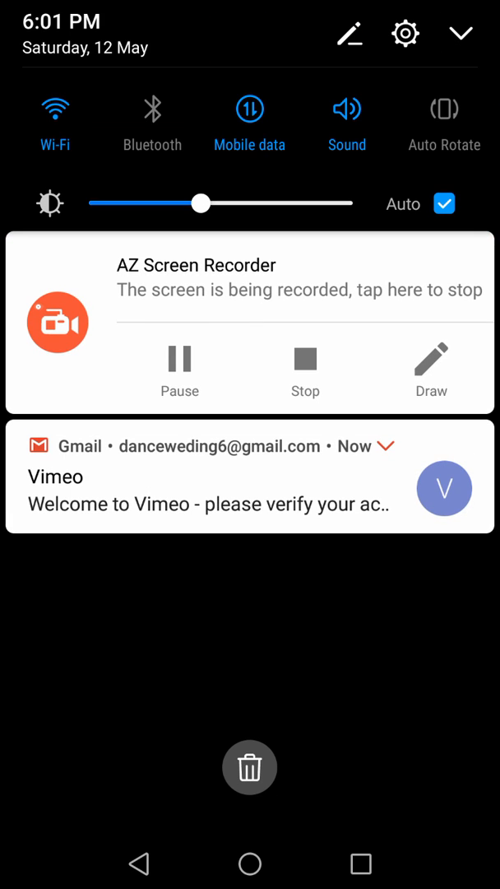
Open the Vimeo welcome email in Gmail and follow its Verify link in Chrome, just once.
{"action": "left_click", "coordinate": [247, 490]}
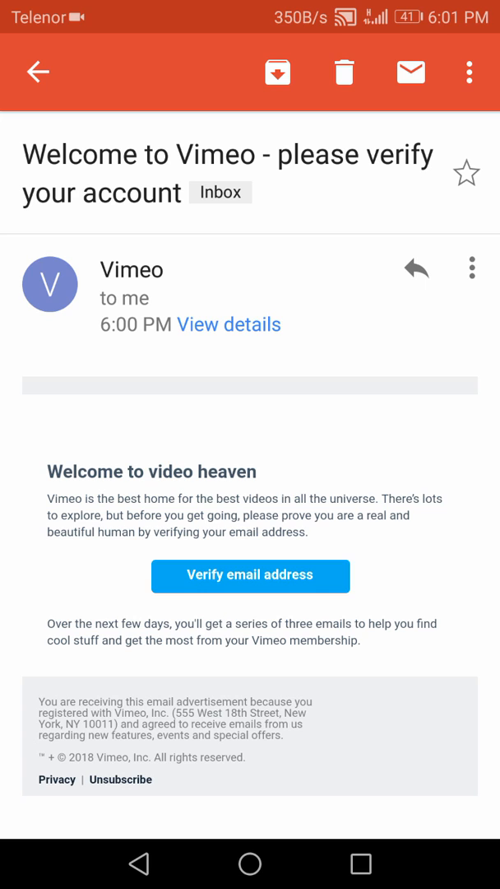
{"action": "left_click", "coordinate": [250, 576]}
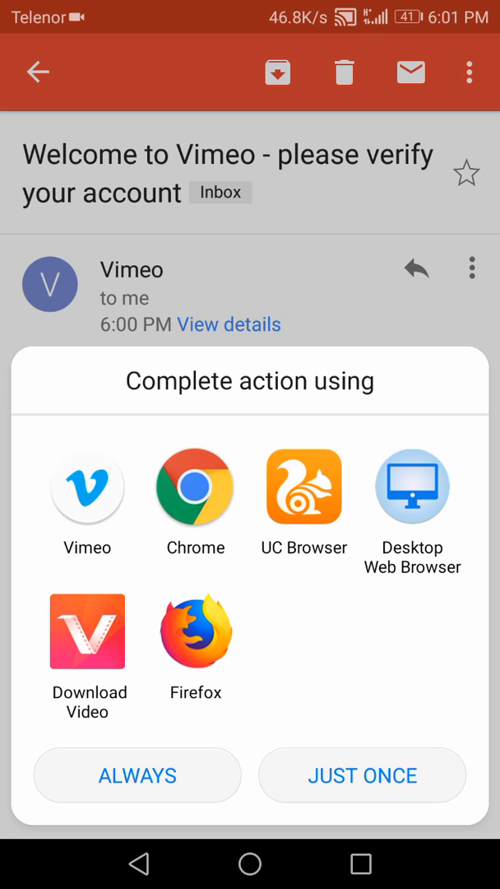
{"action": "left_click", "coordinate": [194, 488]}
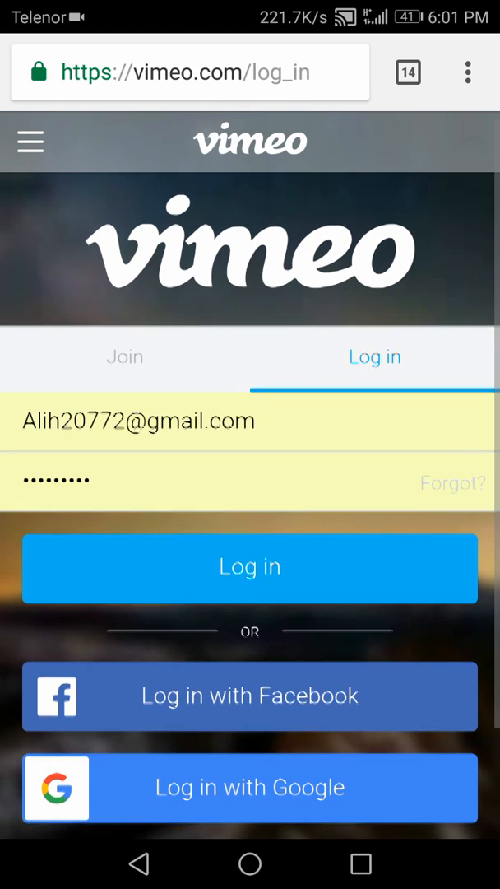
Log in to Vimeo in Chrome using the new account's suggested email address.
{"action": "scroll", "scroll_direction": "down", "scroll_amount": 3}
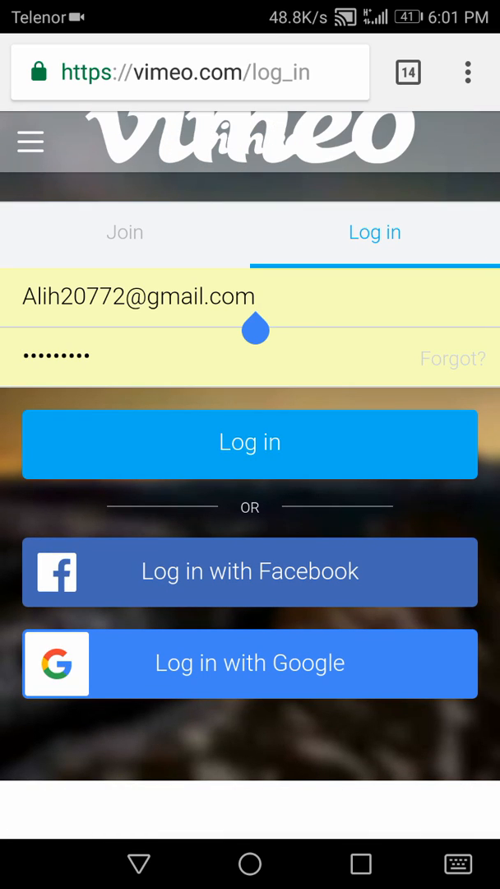
{"action": "left_click", "coordinate": [140, 296]}
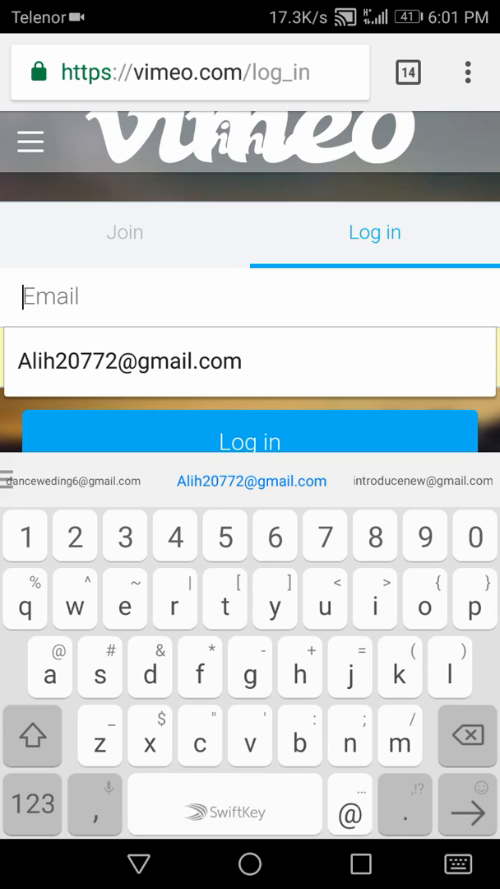
{"action": "left_click", "coordinate": [252, 481]}
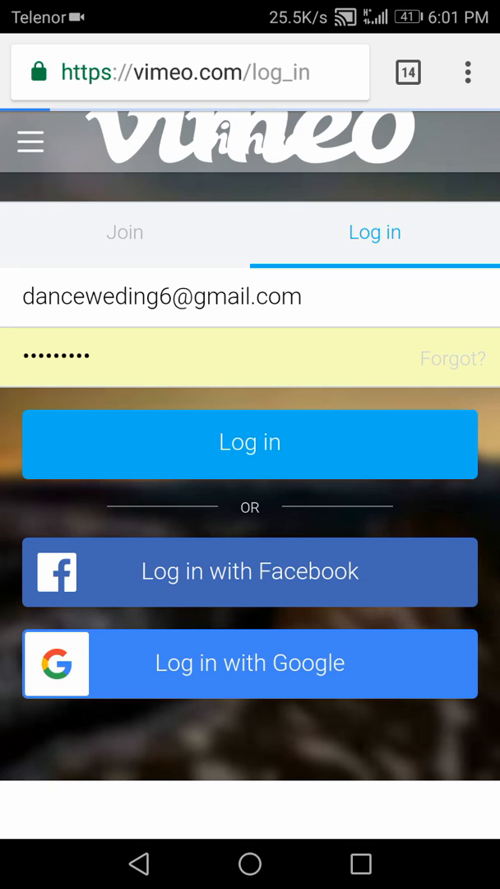
{"action": "left_click", "coordinate": [250, 445]}
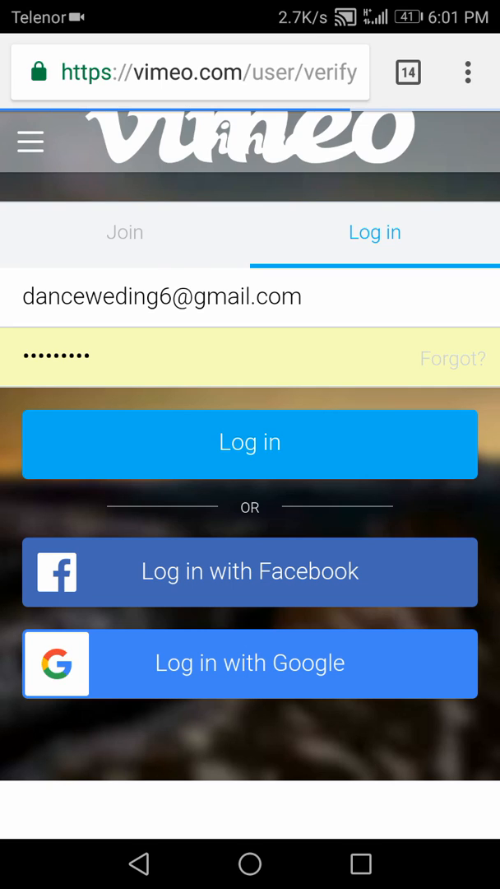
{"action": "left_click", "coordinate": [250, 445]}
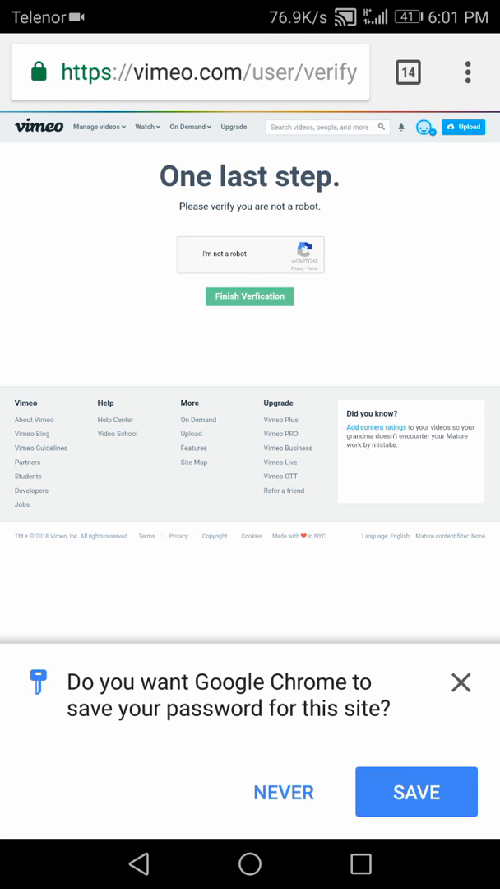
Pass the 'I'm not a robot' street-sign check and finish account verification.
{"action": "left_click", "coordinate": [194, 255]}
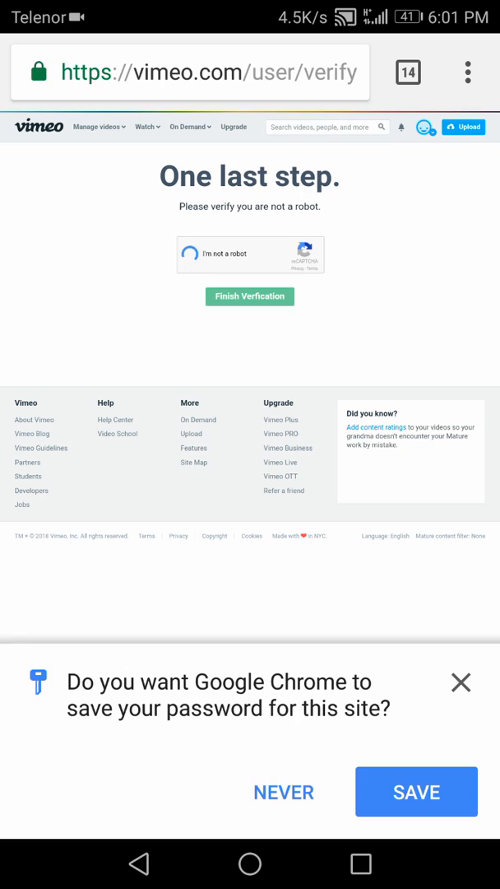
{"action": "left_click", "coordinate": [204, 254]}
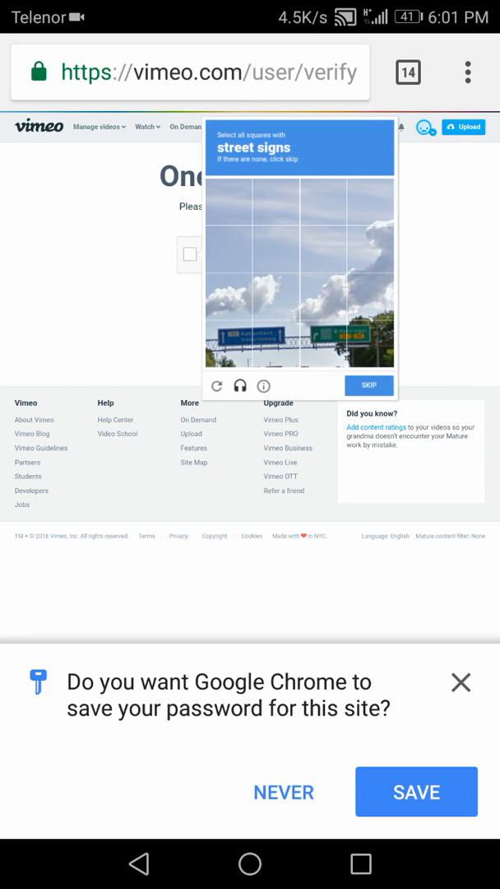
{"action": "left_click", "coordinate": [369, 385]}
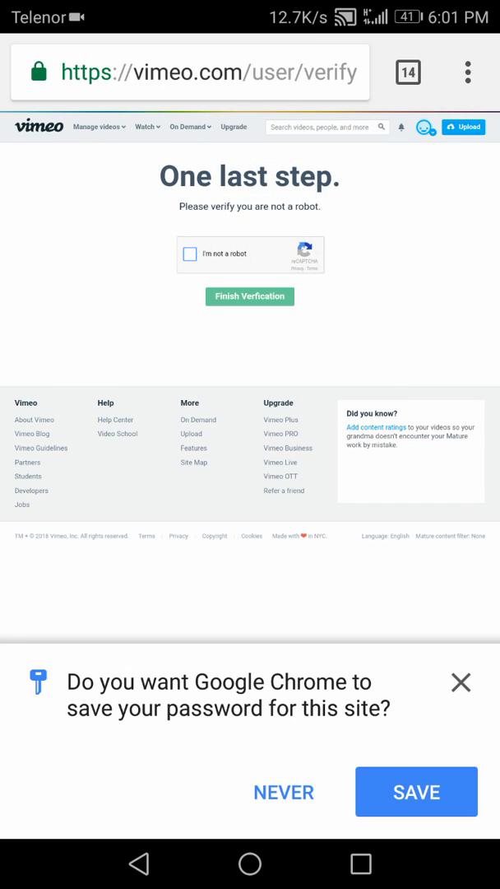
{"action": "left_click", "coordinate": [189, 254]}
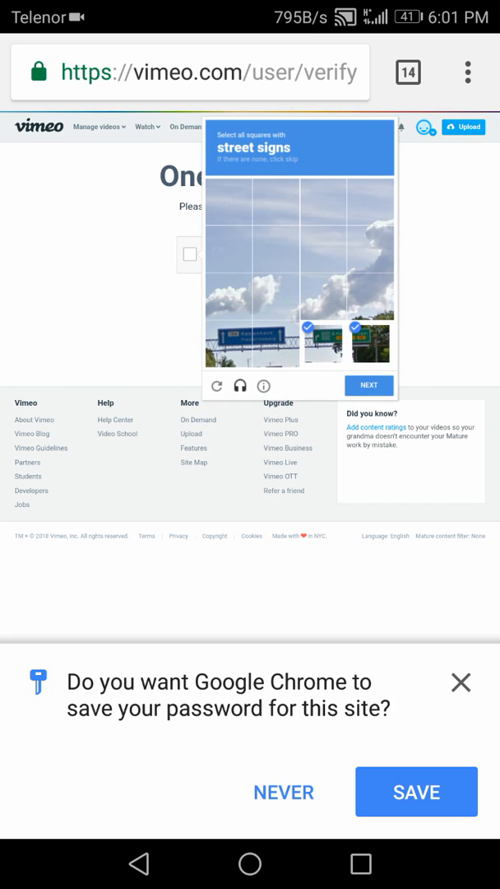
{"action": "left_click", "coordinate": [369, 385]}
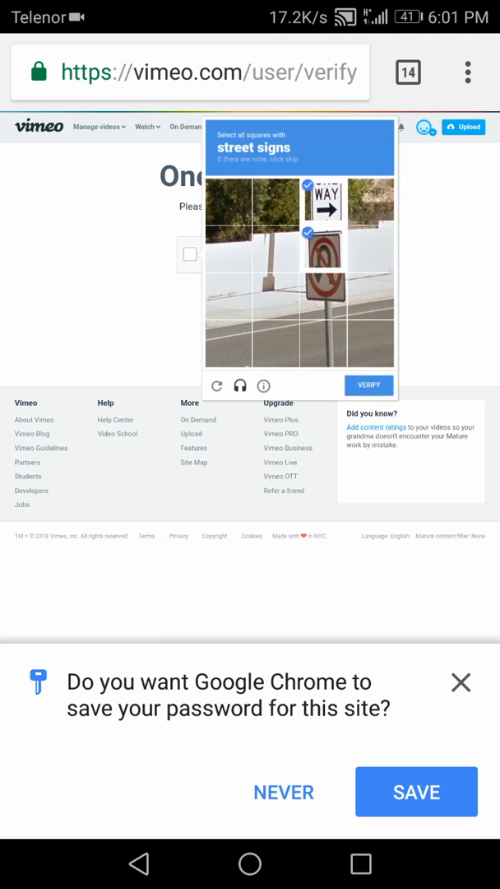
{"action": "left_click", "coordinate": [324, 293]}
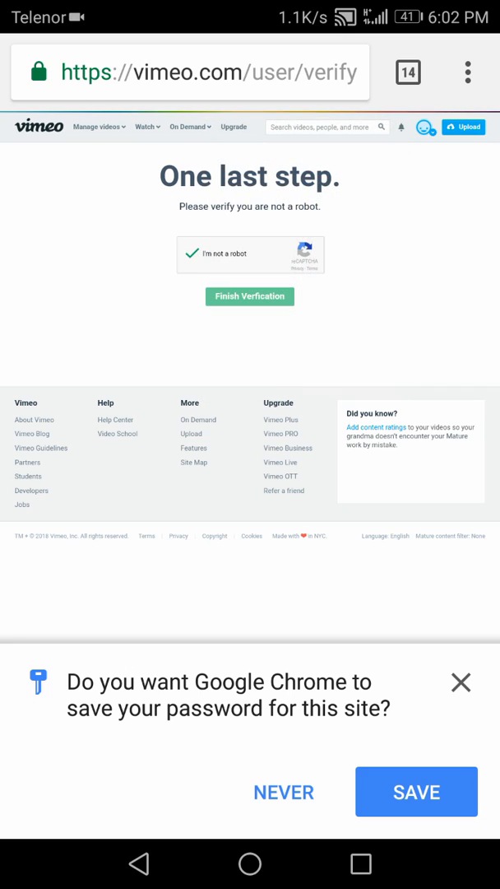
{"action": "left_click", "coordinate": [250, 297]}
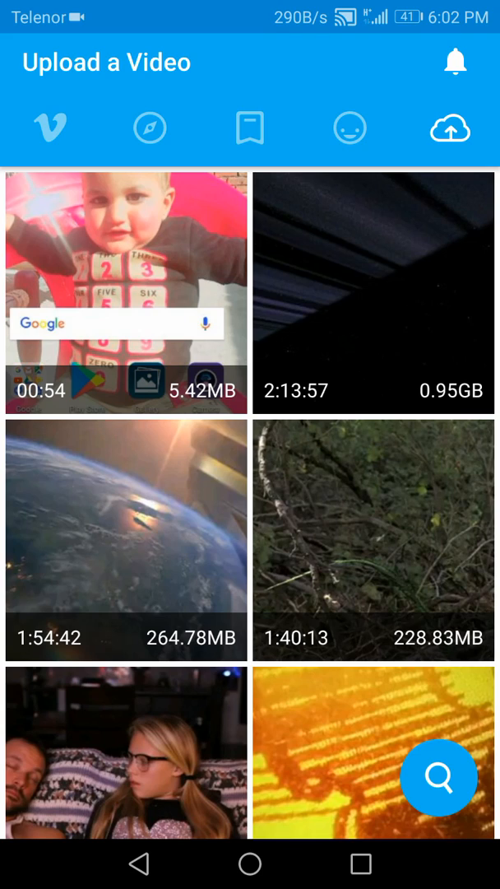
Select the 00:54 video, preview it, and upload it untitled and public.
{"action": "left_click", "coordinate": [125, 293]}
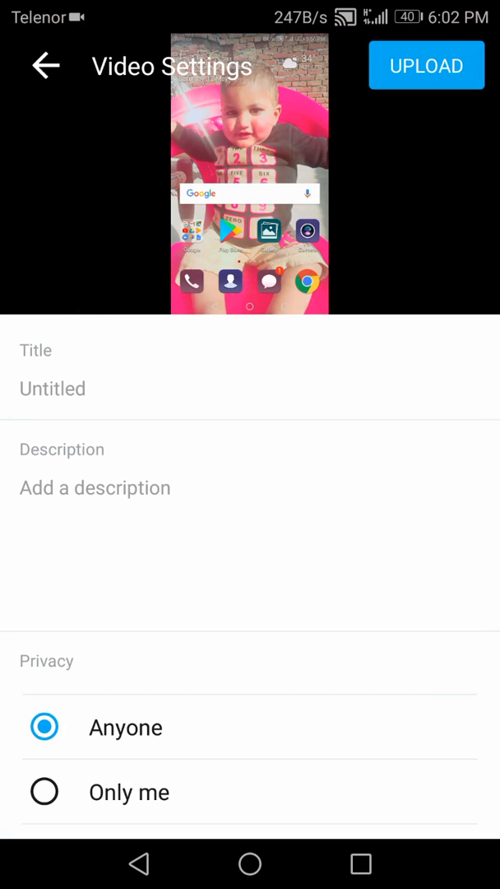
{"action": "left_click", "coordinate": [251, 173]}
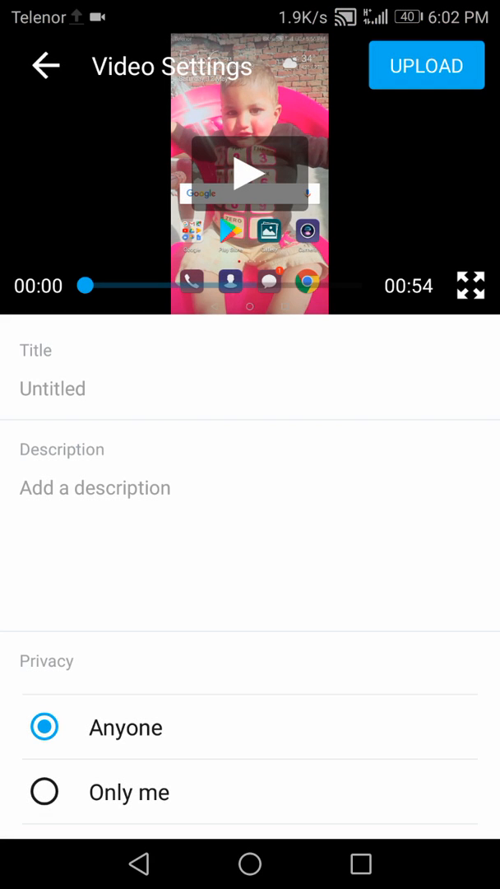
{"action": "left_click", "coordinate": [426, 65]}
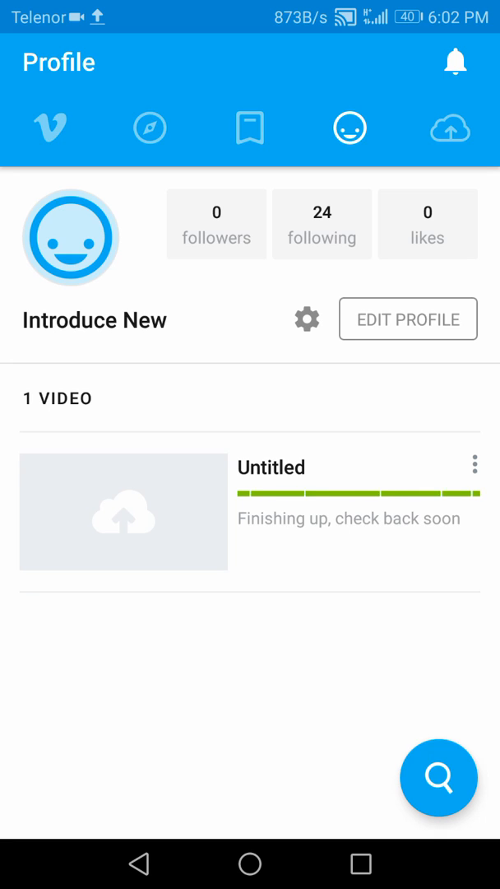
Open the freshly uploaded Untitled video from the profile list.
{"action": "left_click", "coordinate": [474, 466]}
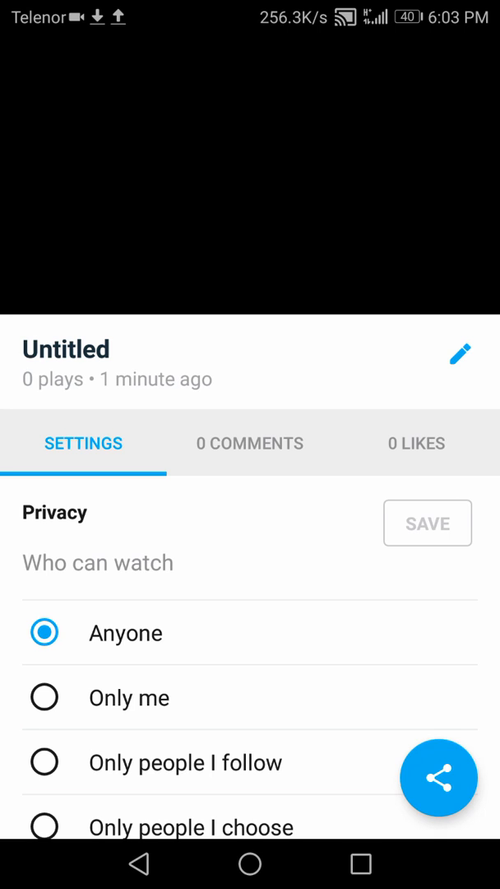
Choose DELETE VIDEO at the bottom of the video's Settings.
{"action": "scroll", "scroll_direction": "down", "scroll_amount": 3}
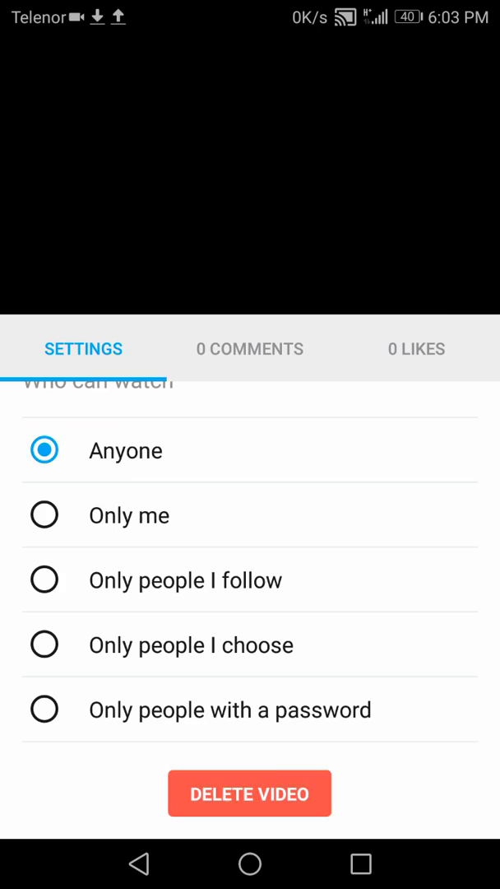
{"action": "left_click", "coordinate": [251, 794]}
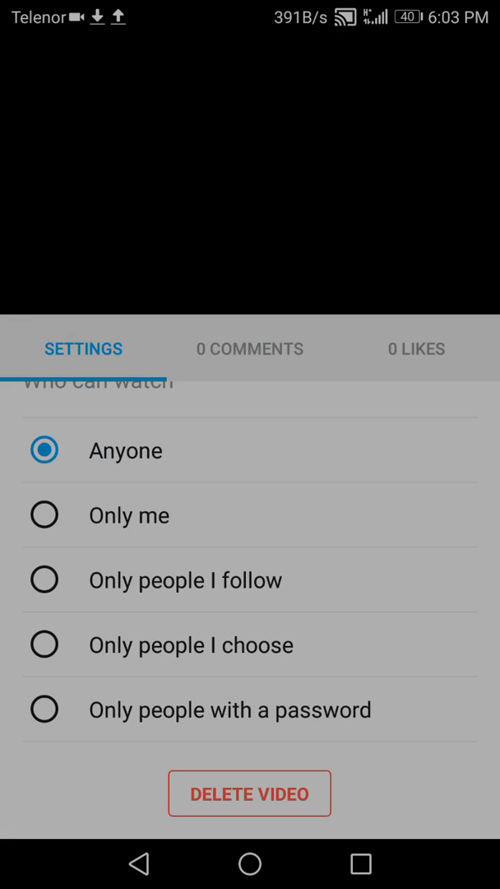